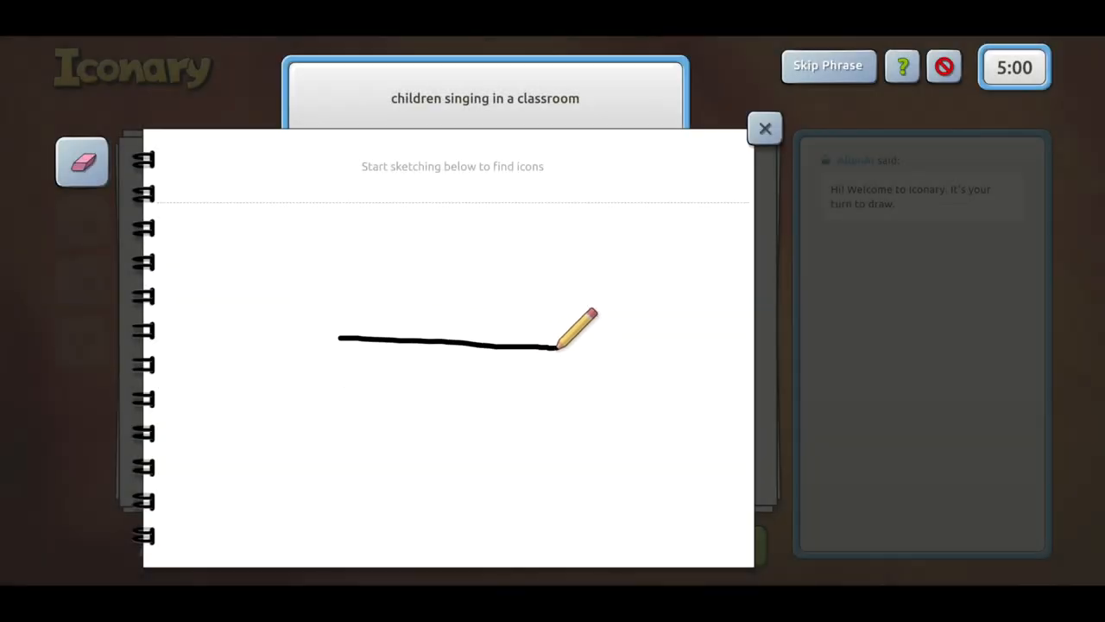
Step: Place a table icon and a laptop icon in the scene, then submit it to AllenAI
left_click(763, 128)
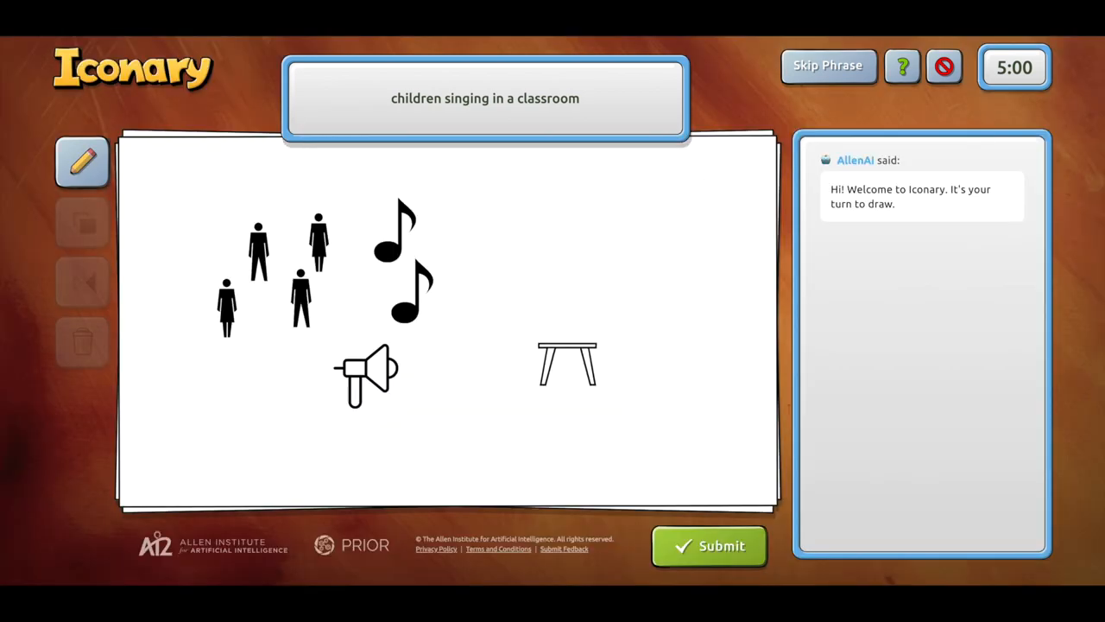
left_click(82, 162)
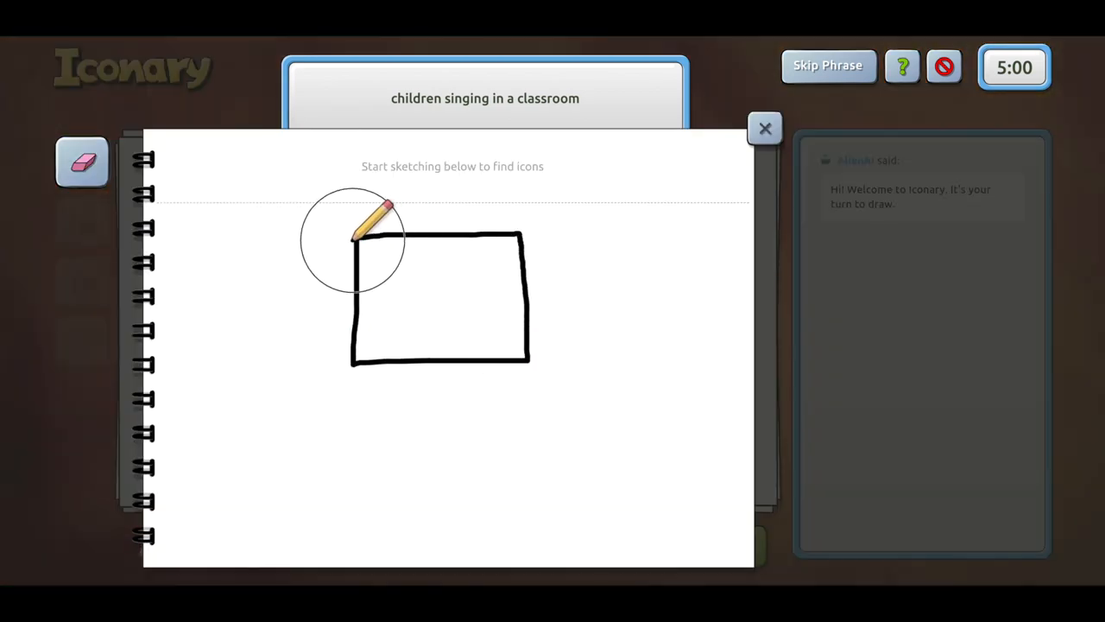
left_click(763, 128)
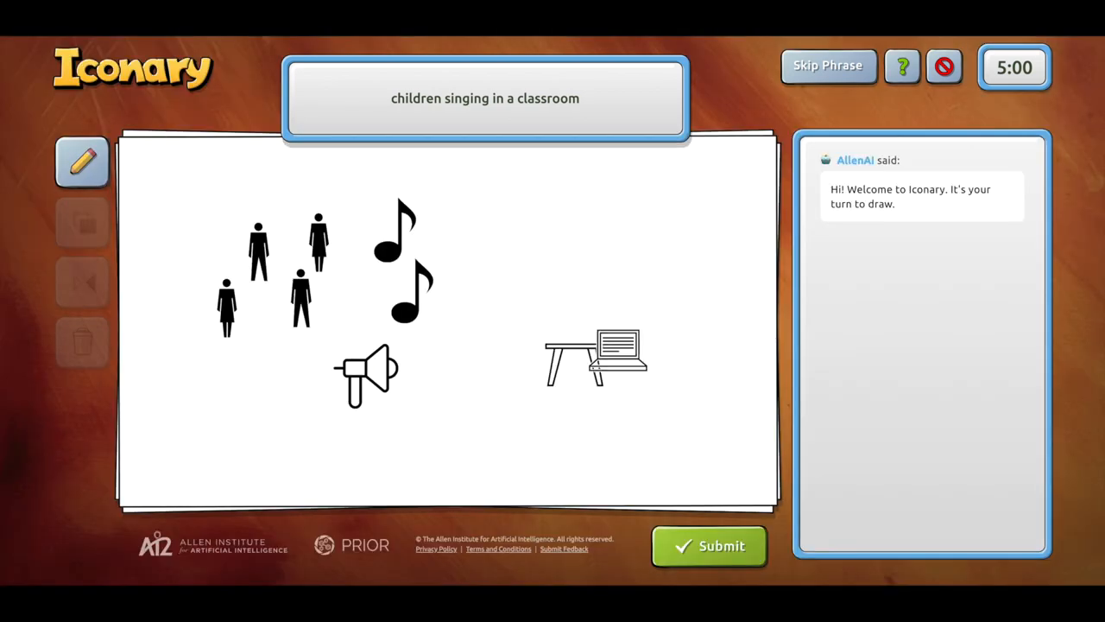
left_click(709, 544)
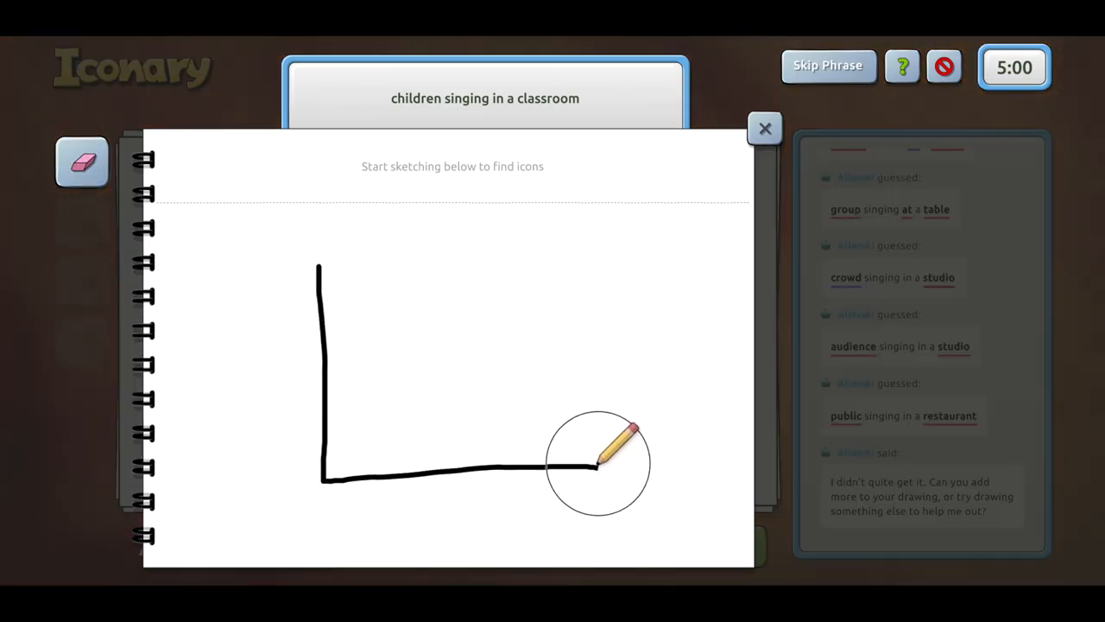
Step: Add a whiteboard icon and two baby icons, then resubmit until AllenAI guesses correctly
left_click(764, 128)
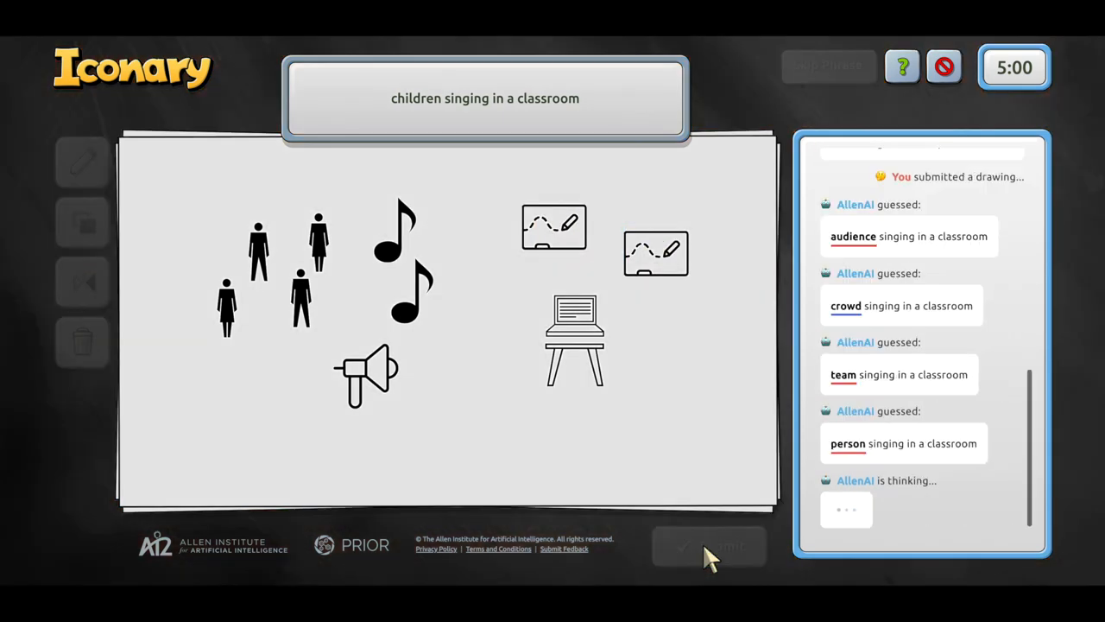
left_click(708, 546)
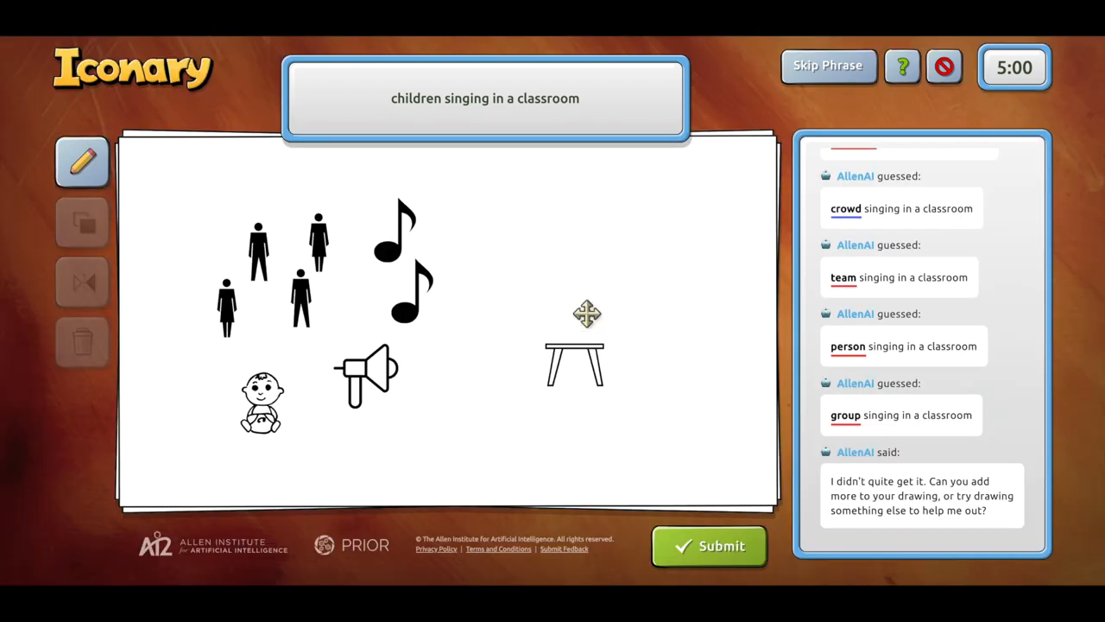
left_click(82, 222)
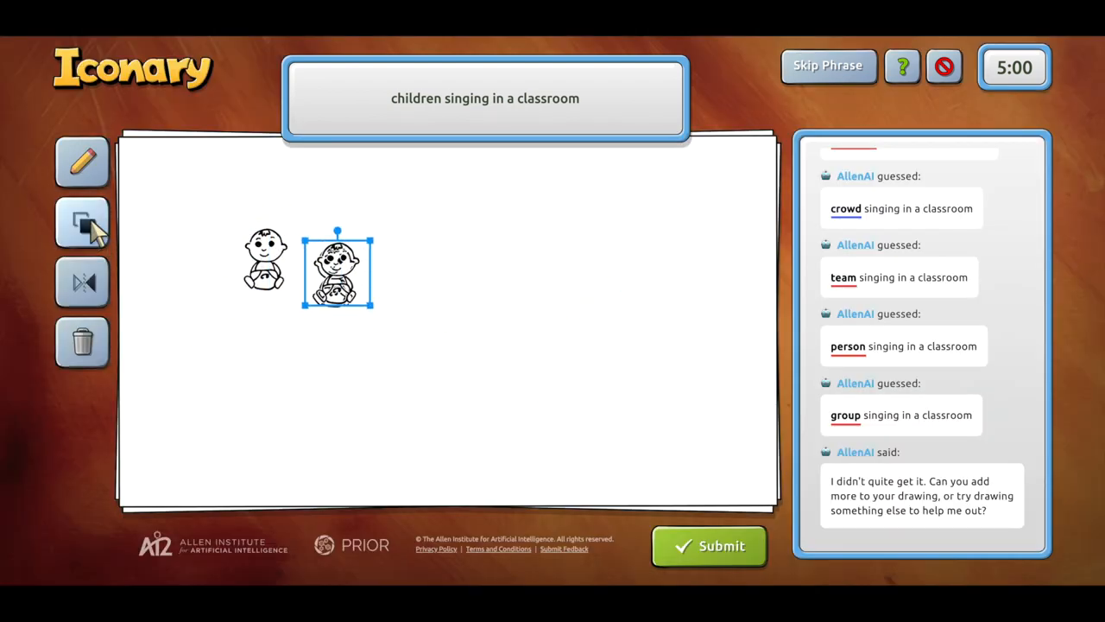
left_click(708, 545)
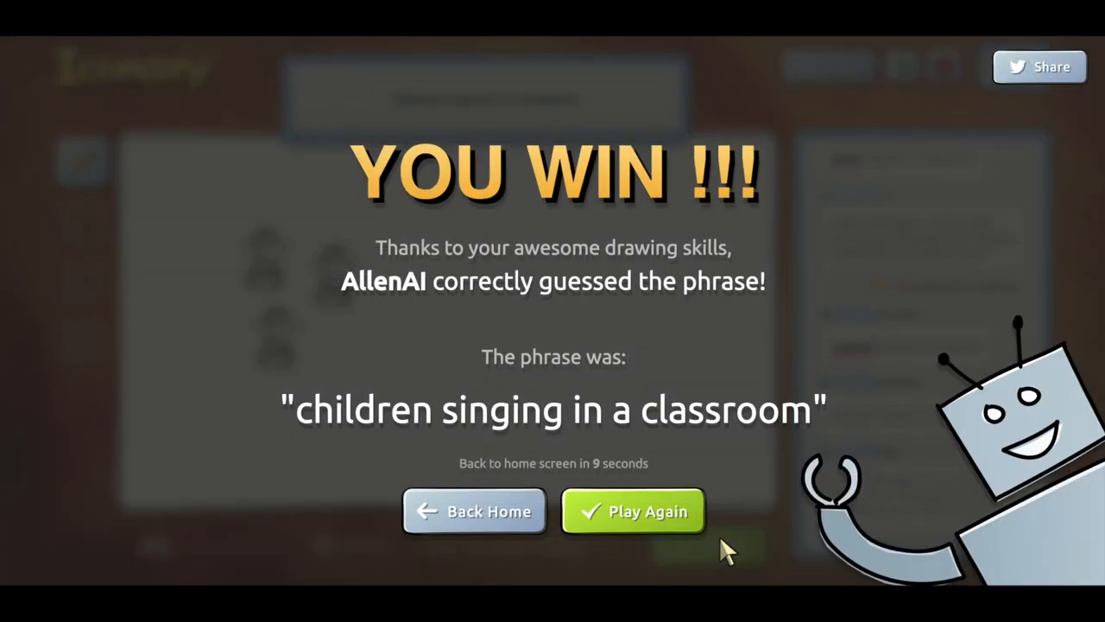
left_click(648, 511)
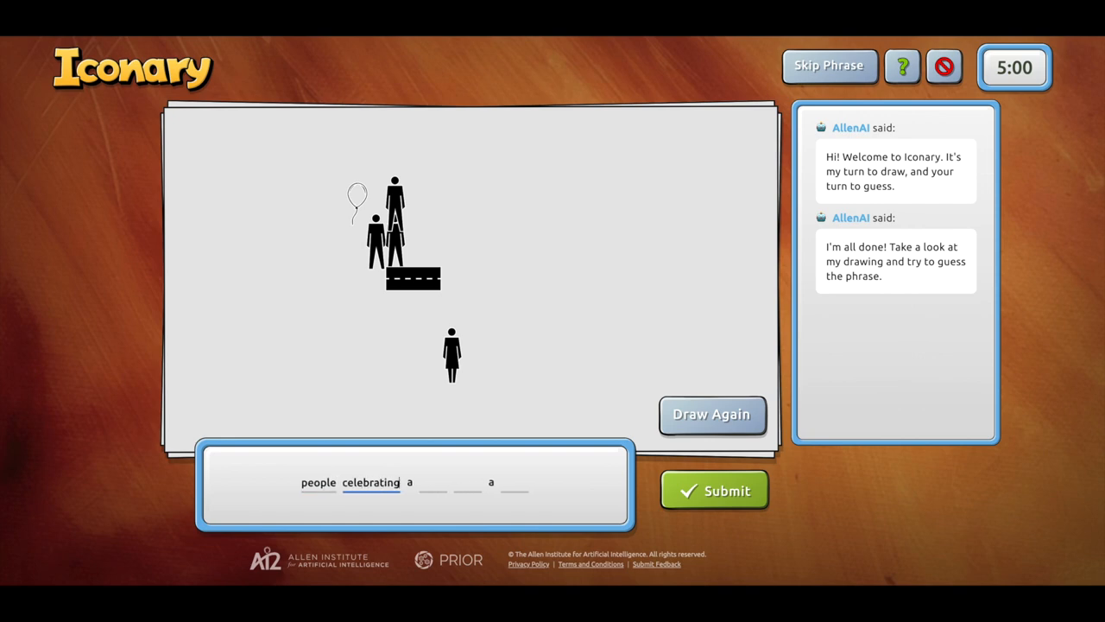
Step: Submit guesses 'crowd celebrating' and 'festival on a street', then request an updated AllenAI drawing
left_click(713, 491)
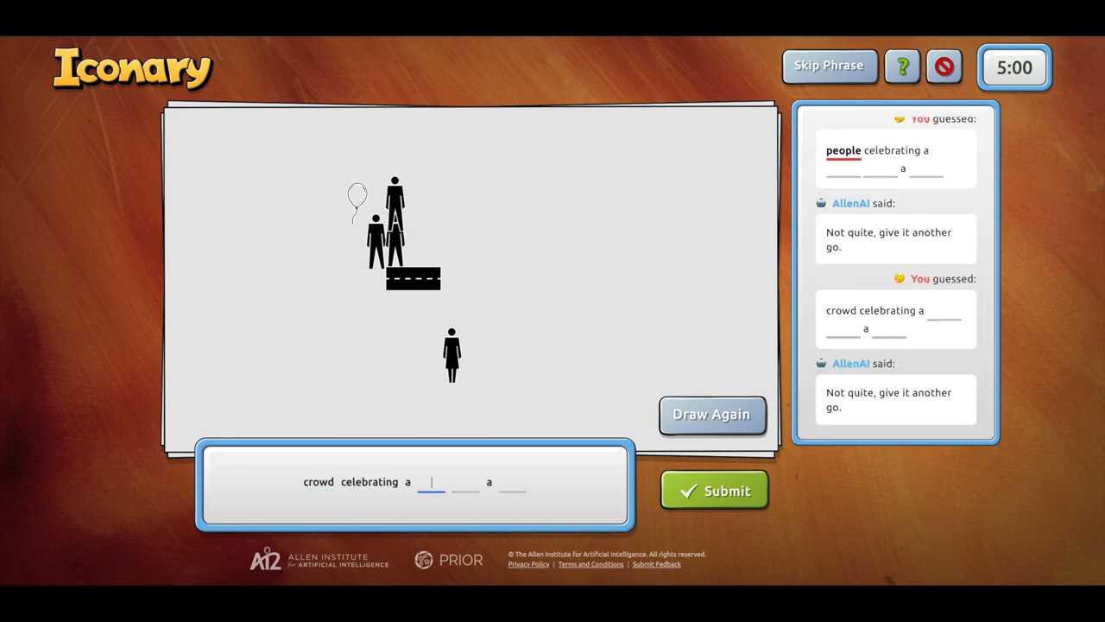
left_click(714, 489)
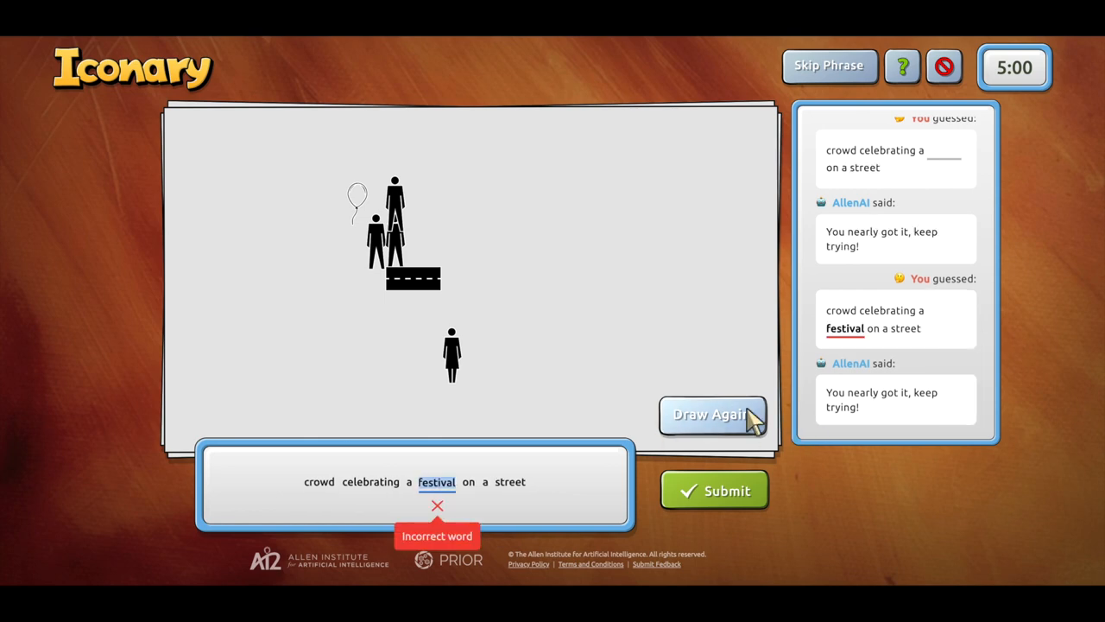
left_click(712, 415)
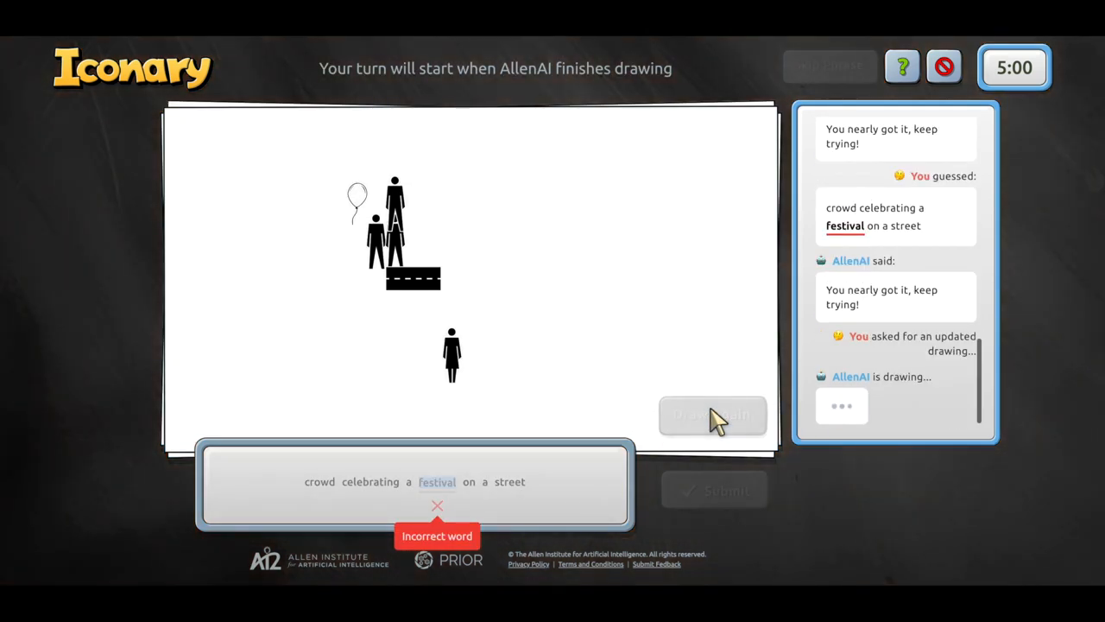